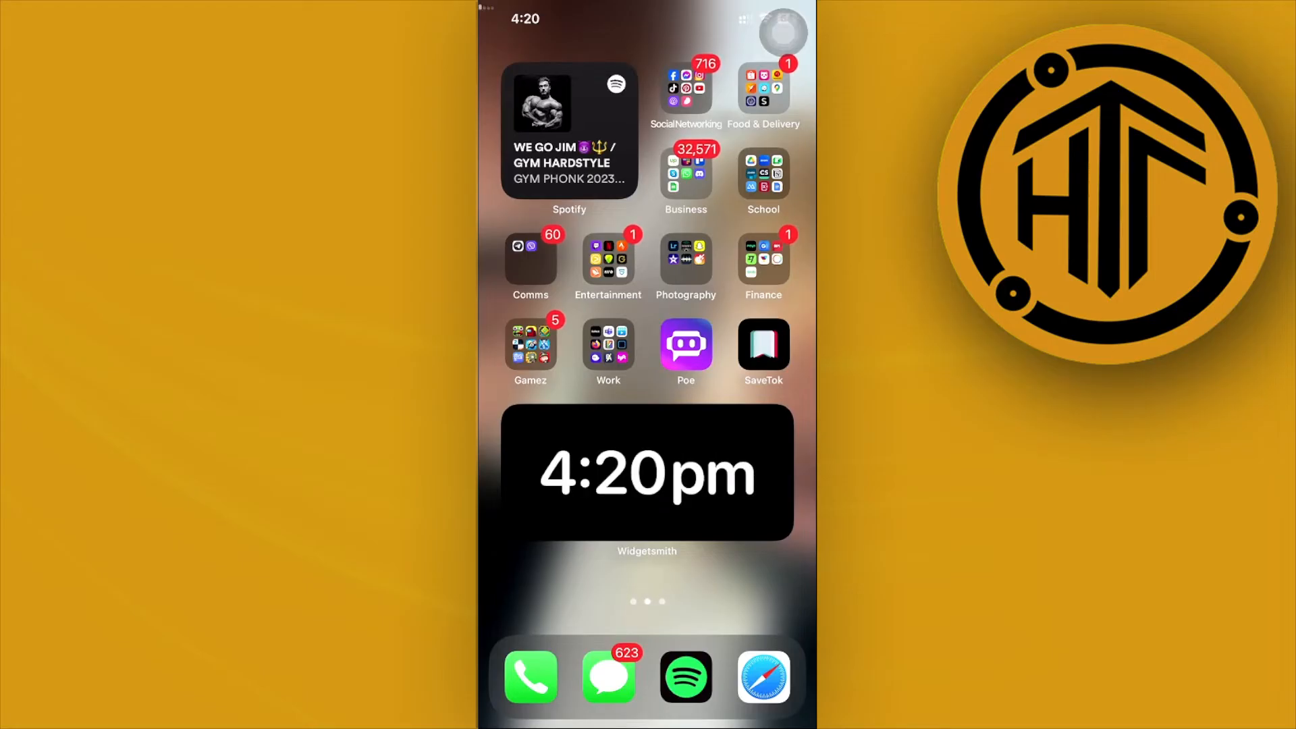
- Launch Settings from the Home Screen and scroll its main list down to General
click(686, 85)
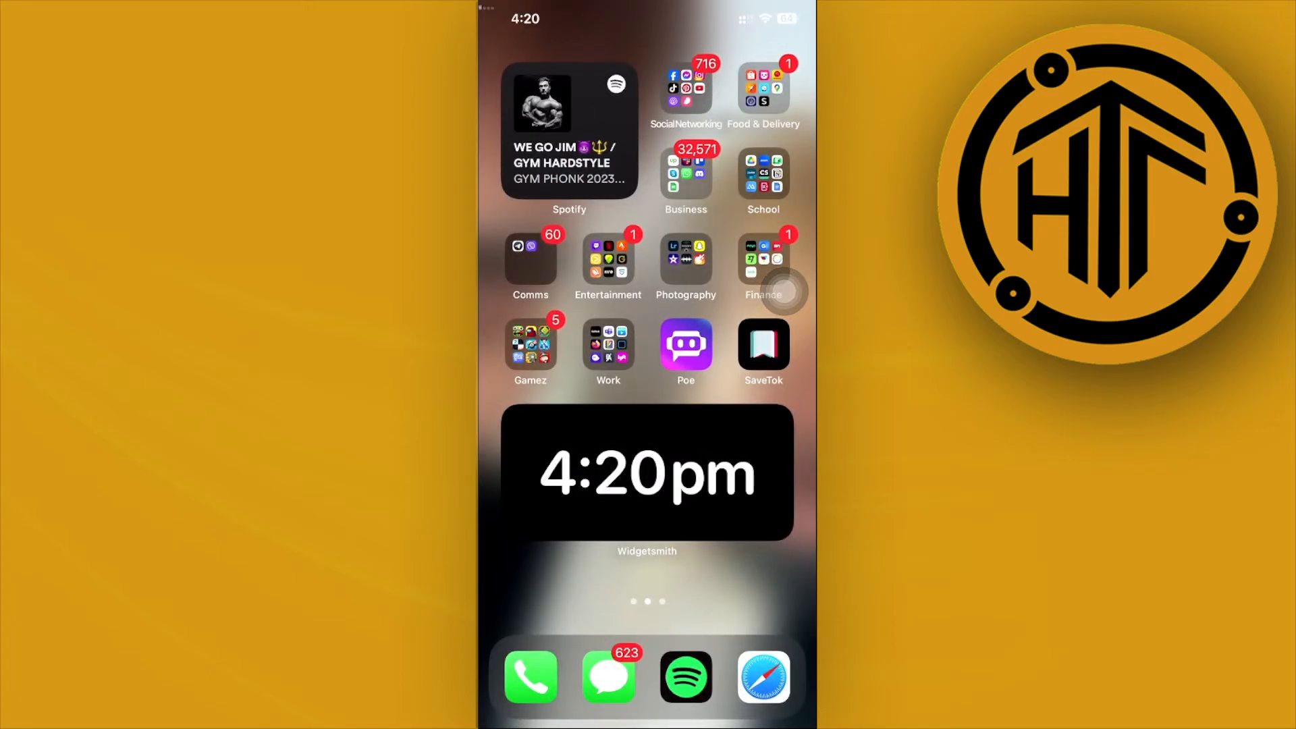
scroll(left, 3)
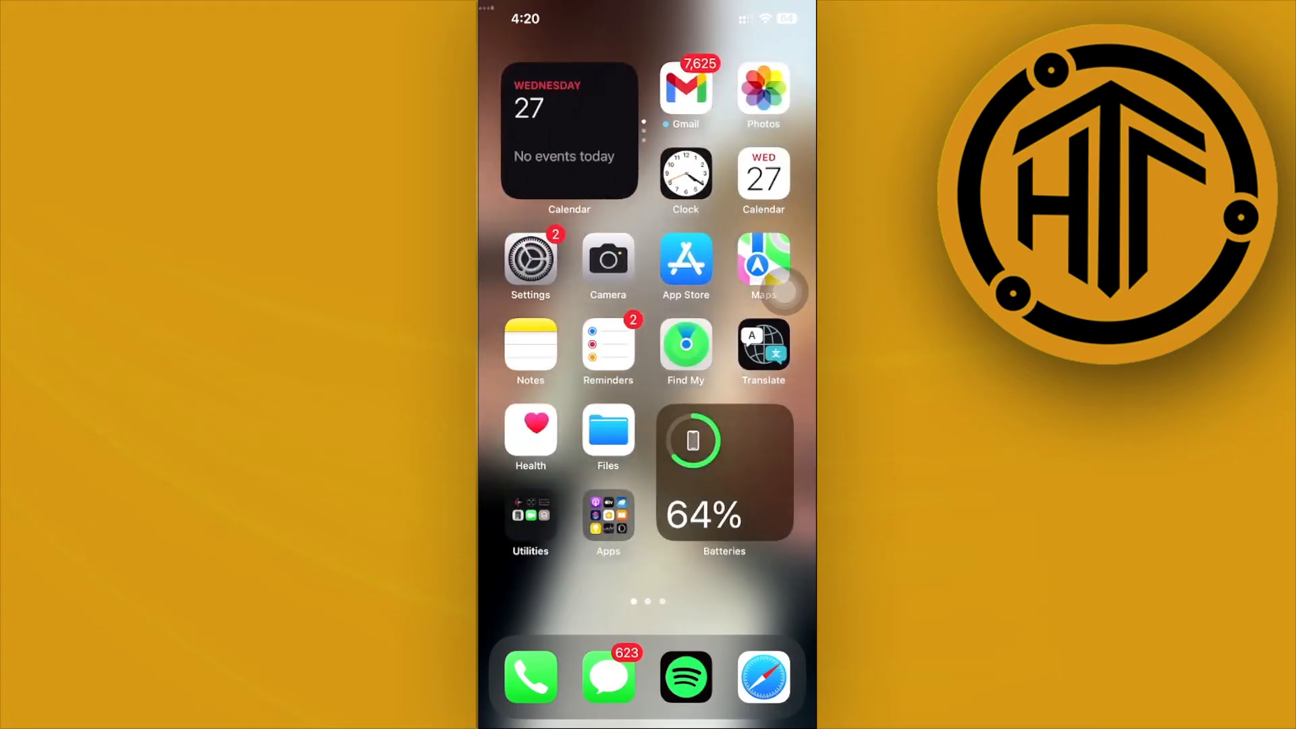
click(529, 258)
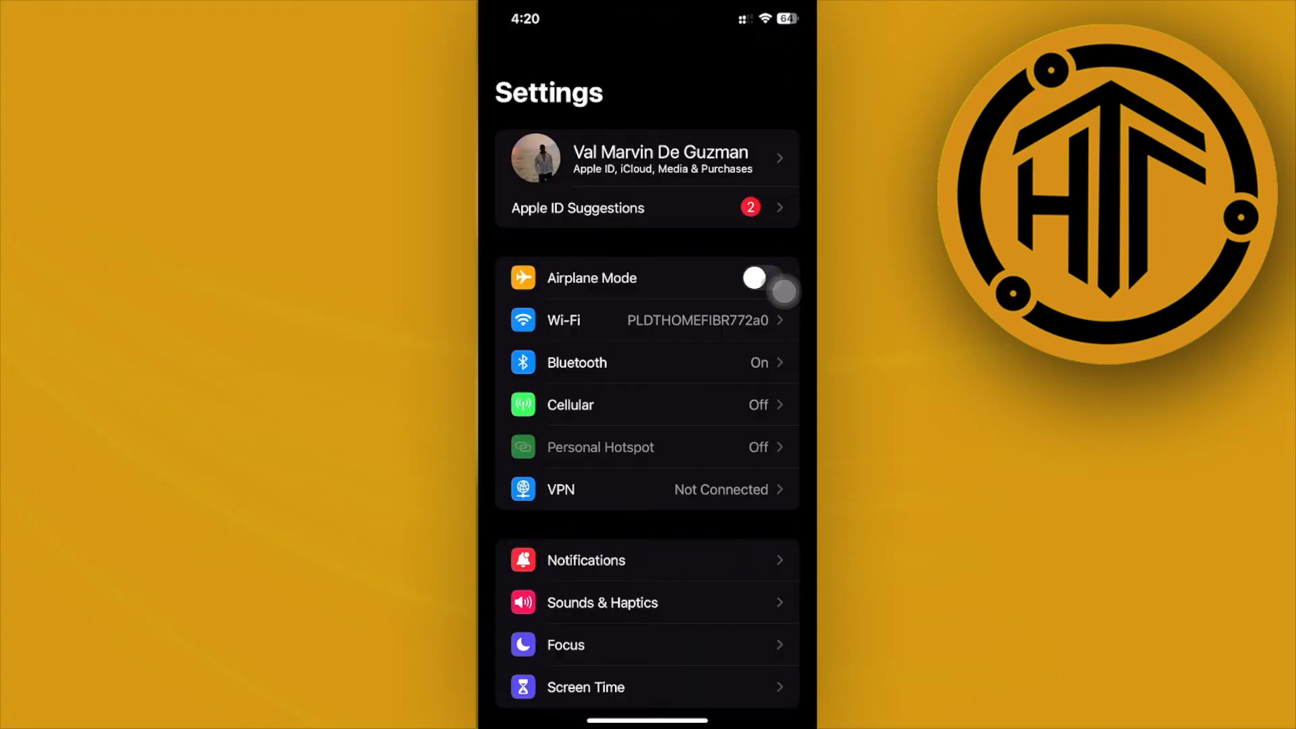
scroll(down, 3)
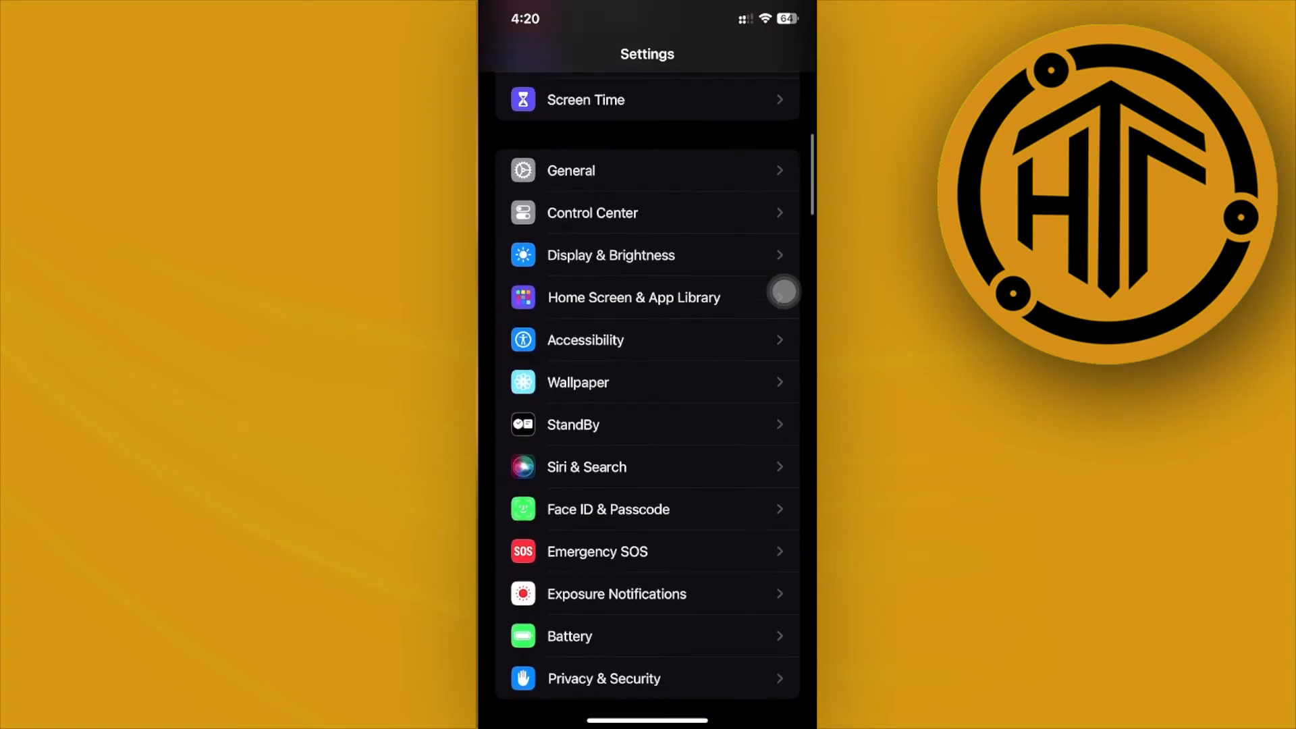
- Go into General to reach iPhone Storage and the X app's storage page
click(570, 170)
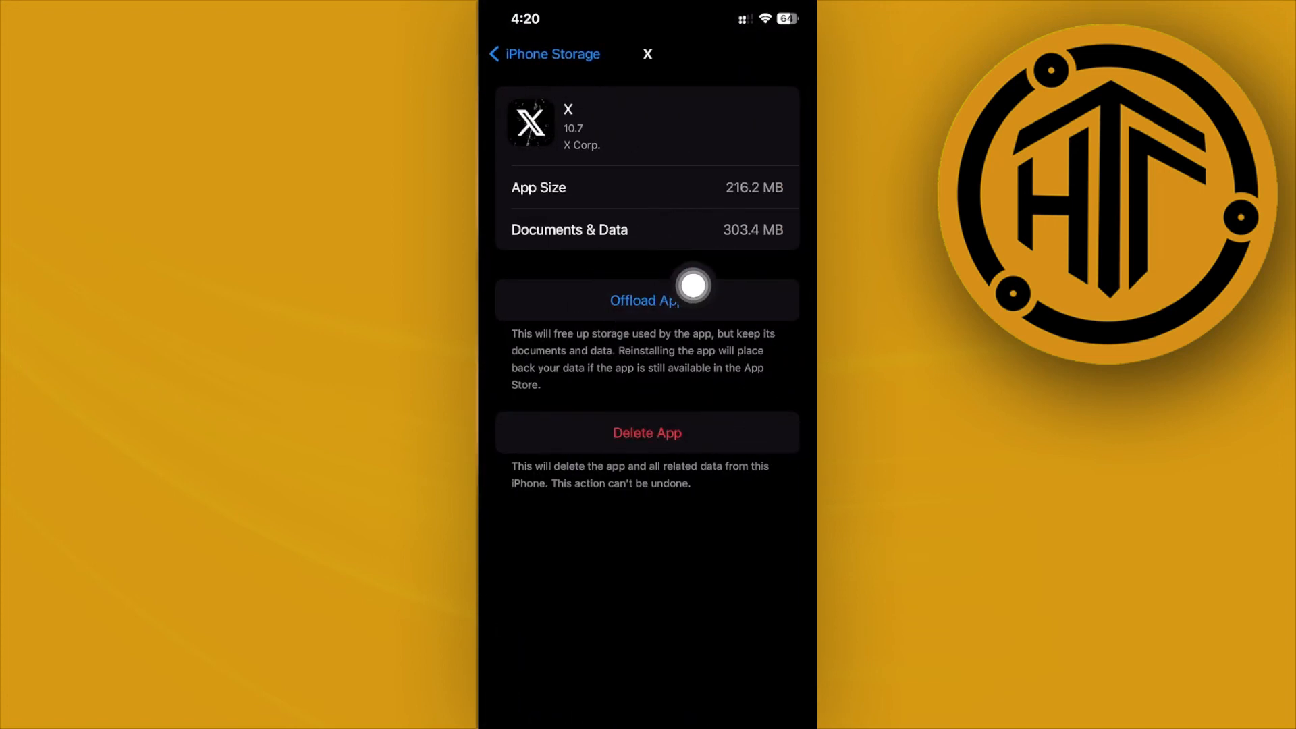
mouse_move(761, 355)
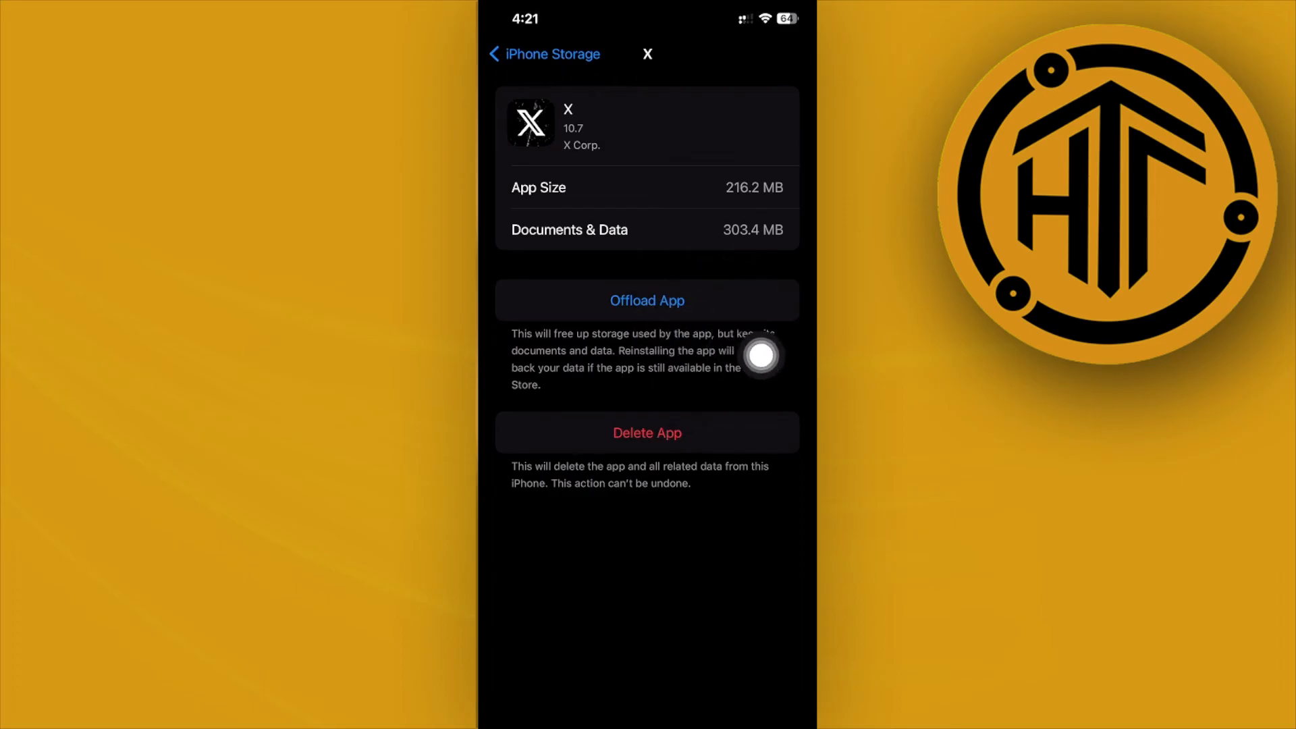